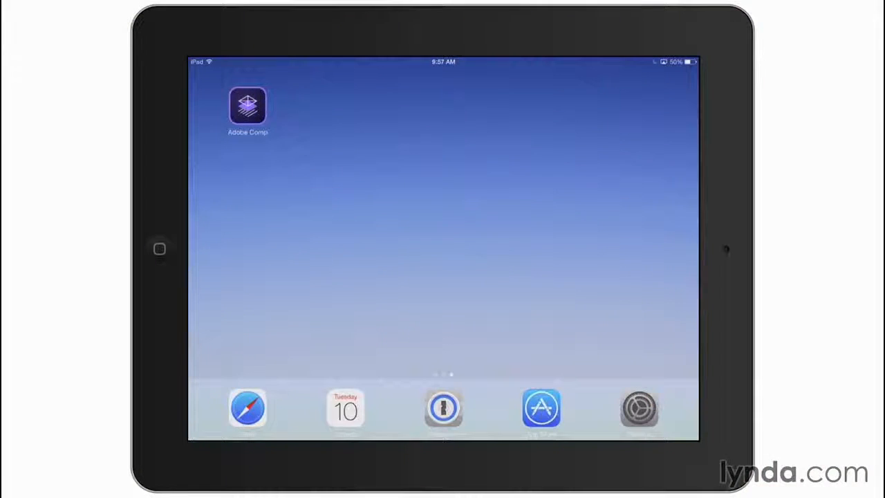
Step: Launch Adobe Comp from the iPad home screen and start a blank new composition
click(248, 106)
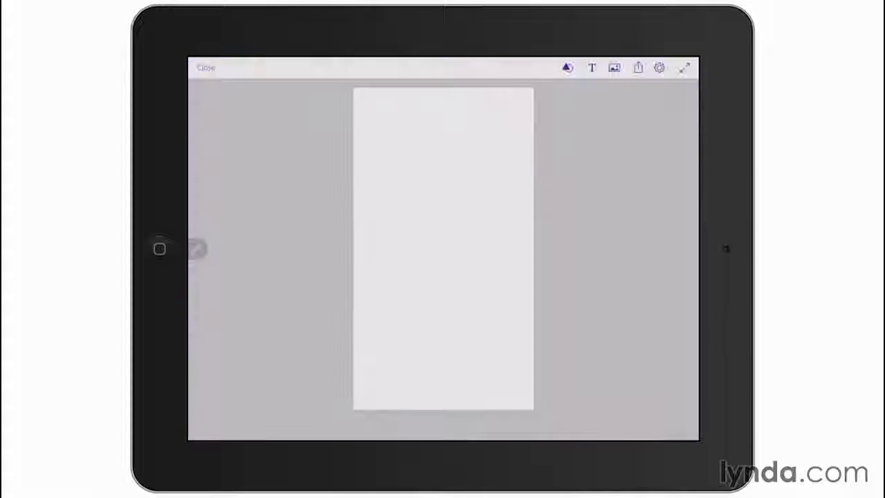
click(205, 67)
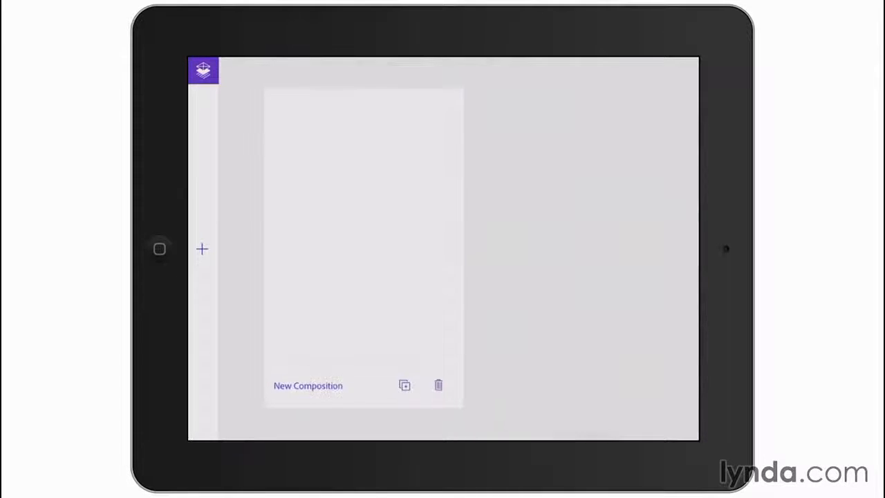
click(308, 385)
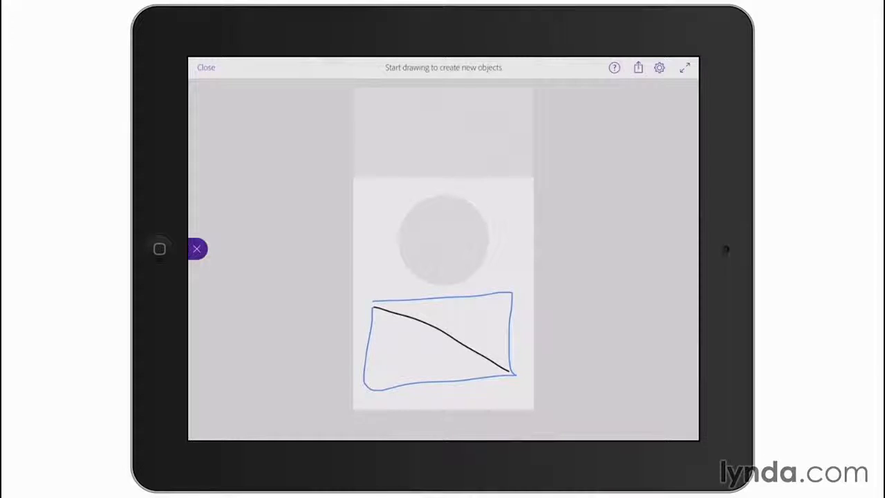
Step: Sketch the header image area, 'Lorem ipsum dolor' headline and body text blocks
click(197, 248)
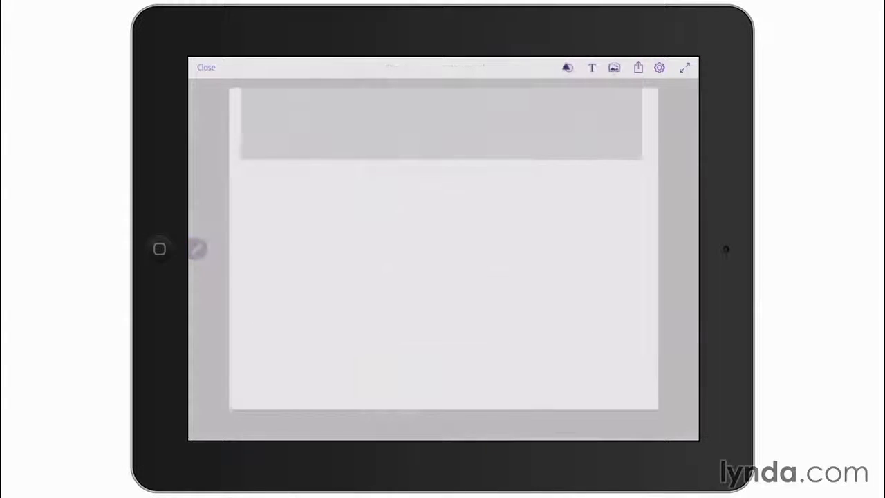
click(567, 67)
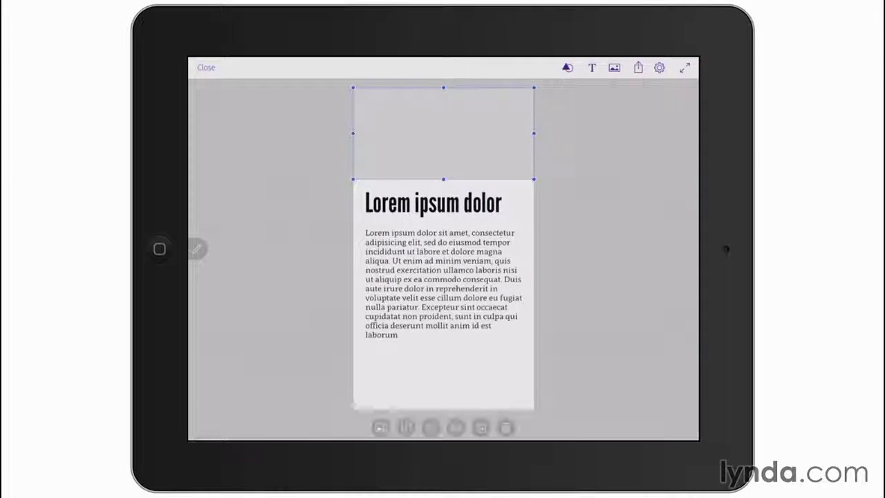
Step: Place a phone photo in the header and show League Gothic styles for the paragraph
click(638, 67)
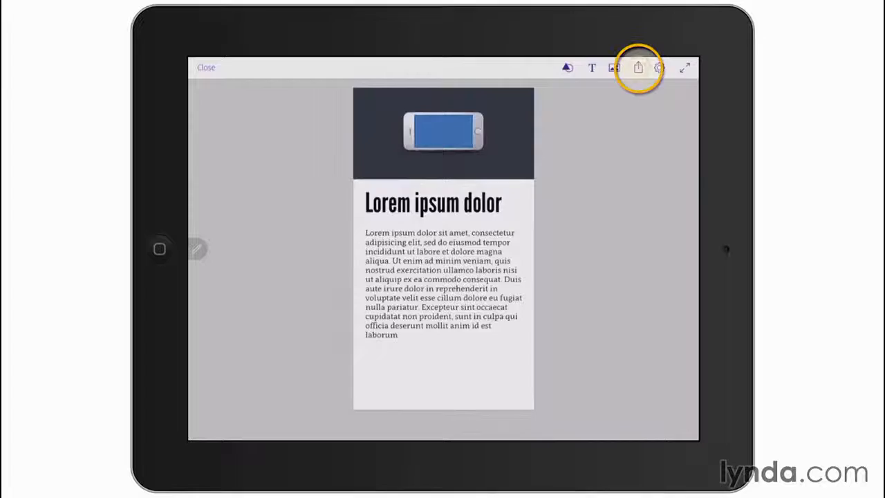
click(637, 68)
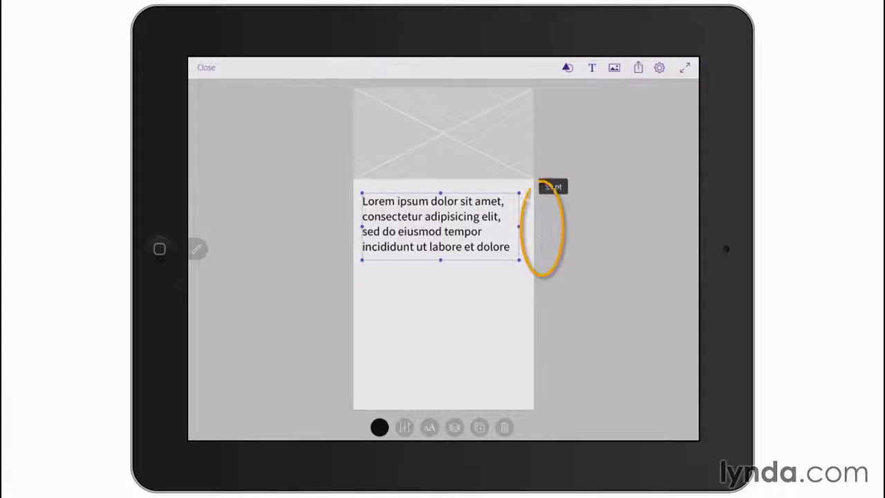
click(429, 427)
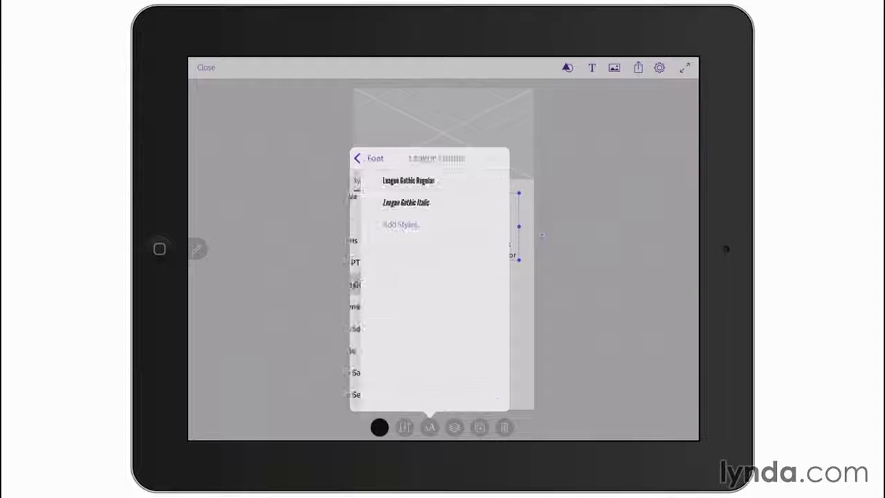